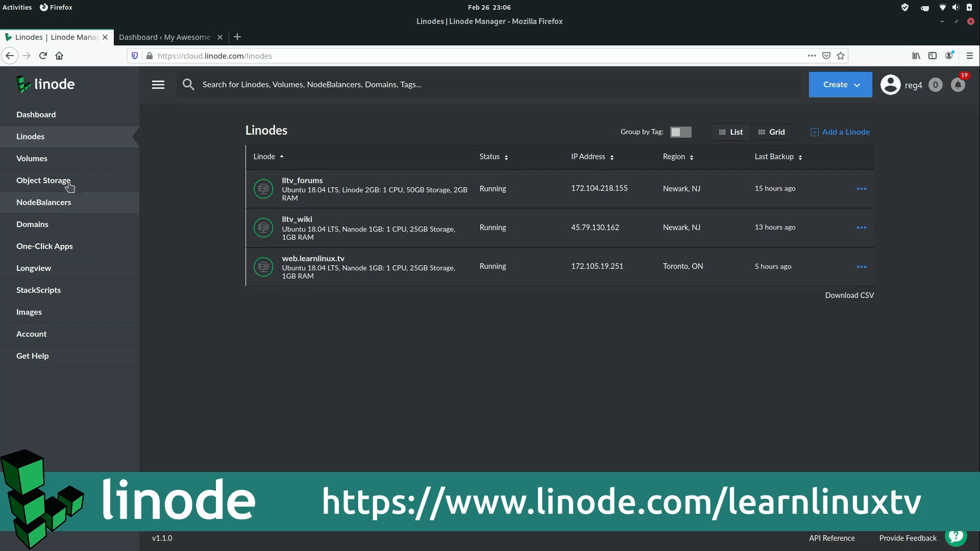
Step: Create the bucket 'veryimportantstuff' in Newark, NJ from the Object Storage page
{"action": "left_click", "coordinate": [43, 180]}
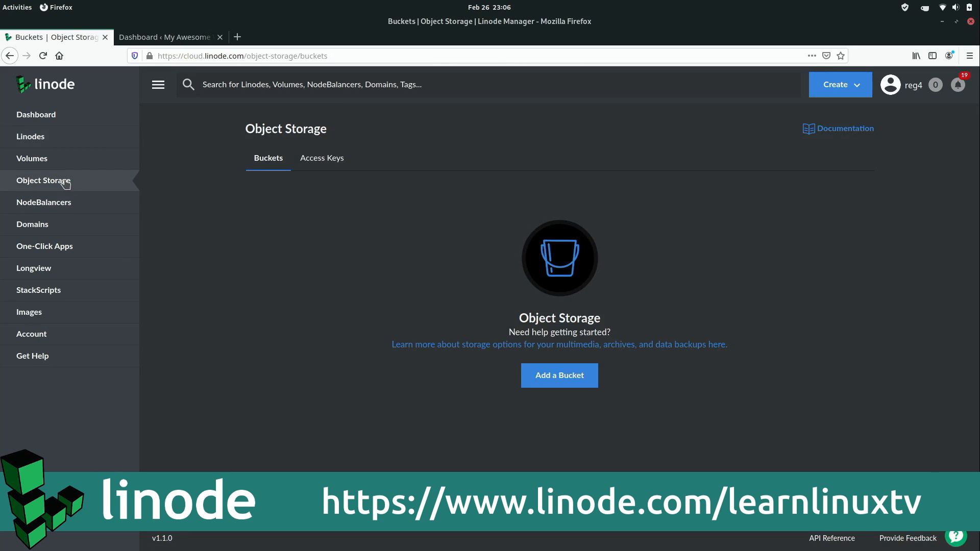
{"action": "left_click", "coordinate": [560, 375]}
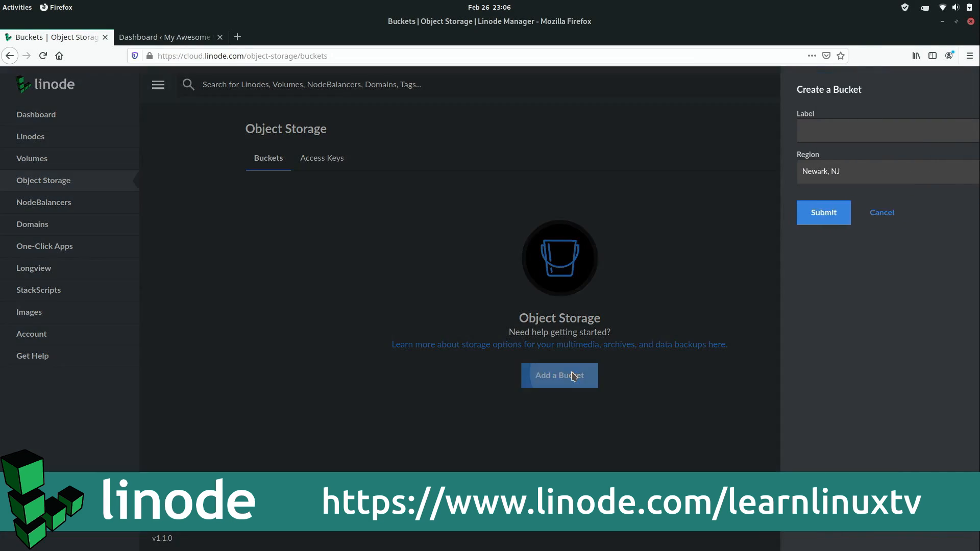
{"action": "type", "text": "veryimportantstuff"}
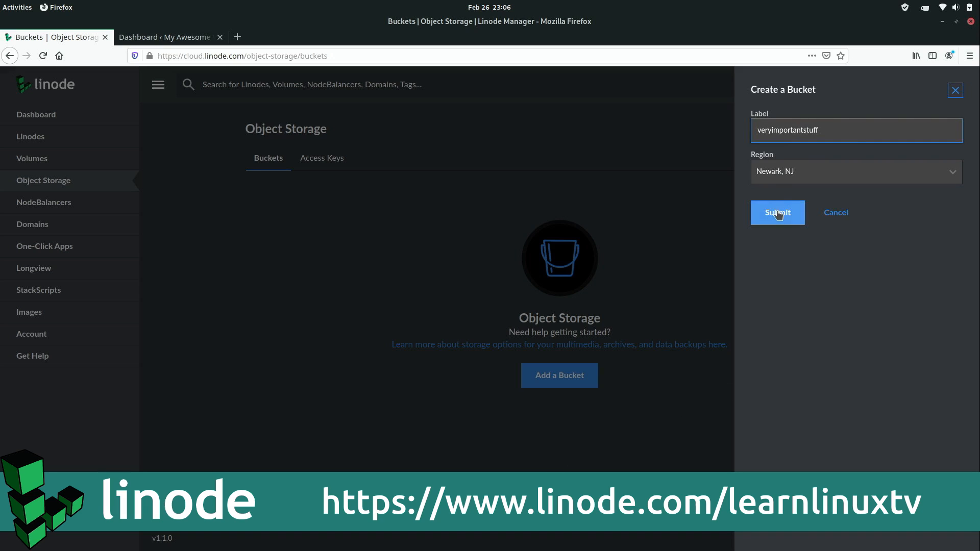
{"action": "left_click", "coordinate": [778, 213]}
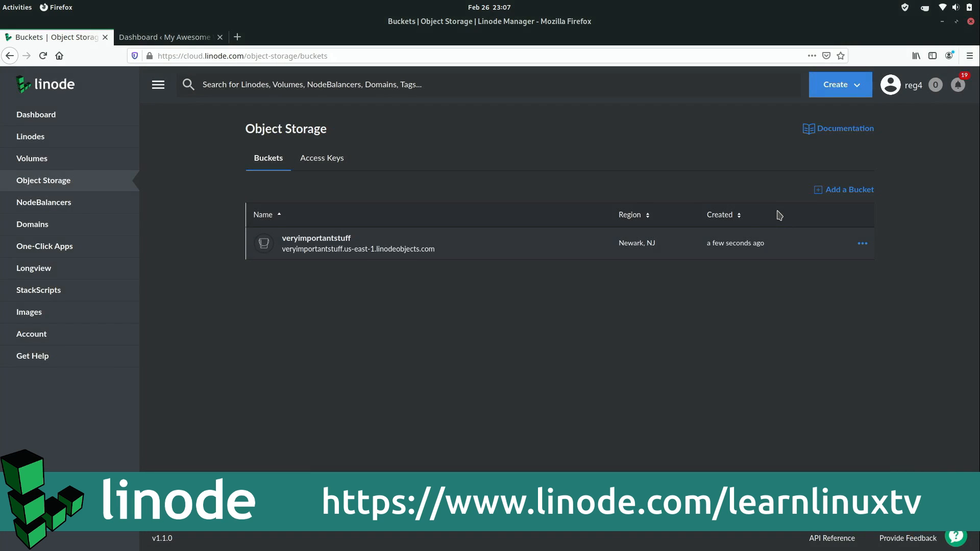
Step: Upload centos_08_managing_groups.mp4 from the home folder into the veryimportantstuff bucket
{"action": "left_click", "coordinate": [316, 238]}
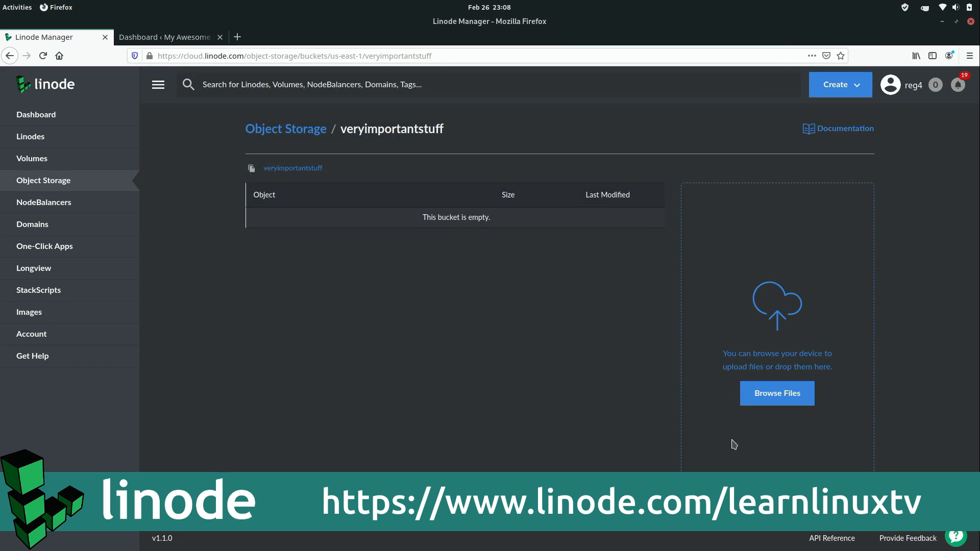
{"action": "left_click", "coordinate": [777, 393]}
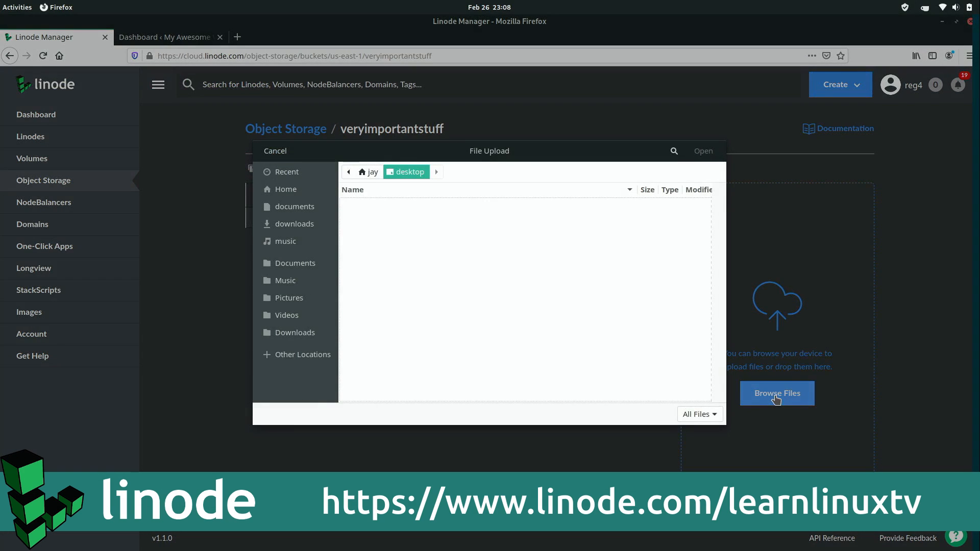
{"action": "left_click", "coordinate": [286, 189]}
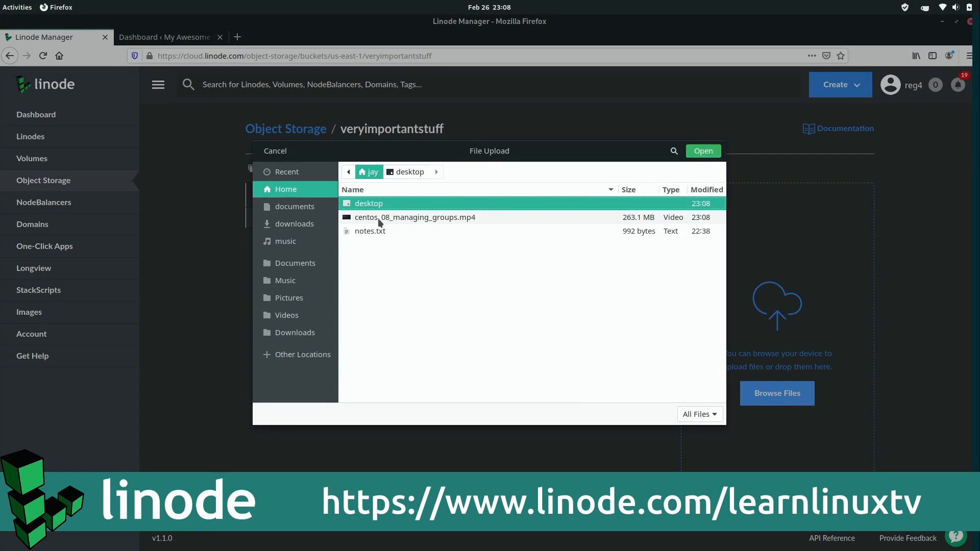
{"action": "left_click", "coordinate": [414, 217]}
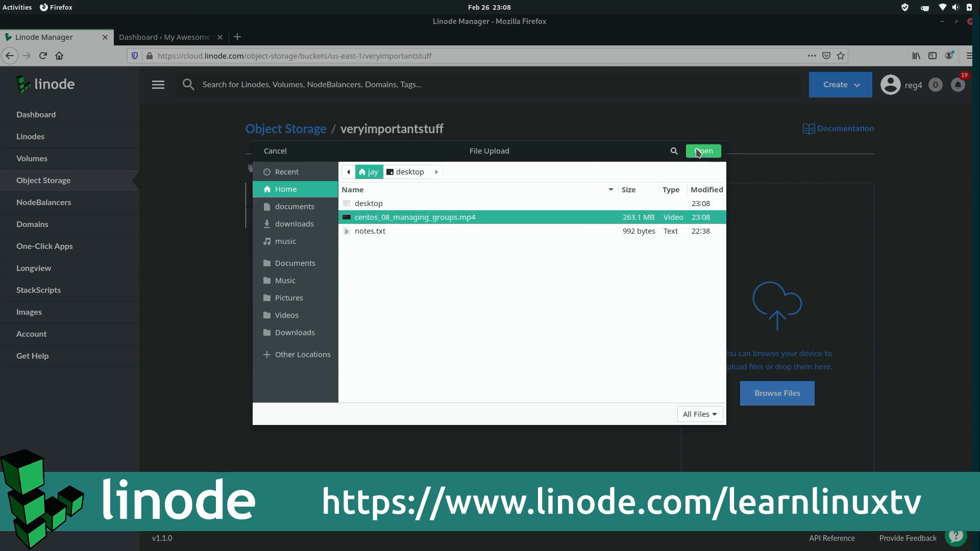
{"action": "left_click", "coordinate": [703, 151]}
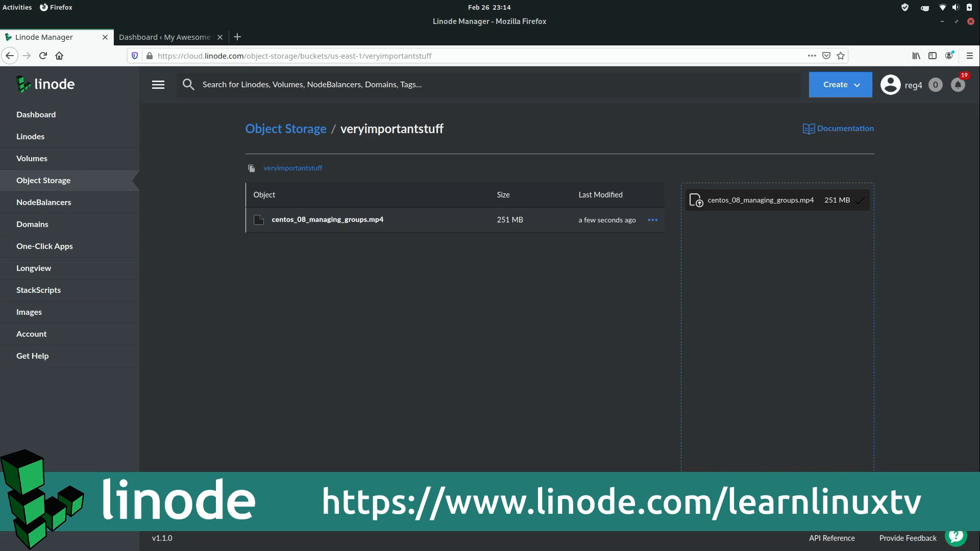
{"action": "left_click", "coordinate": [36, 114]}
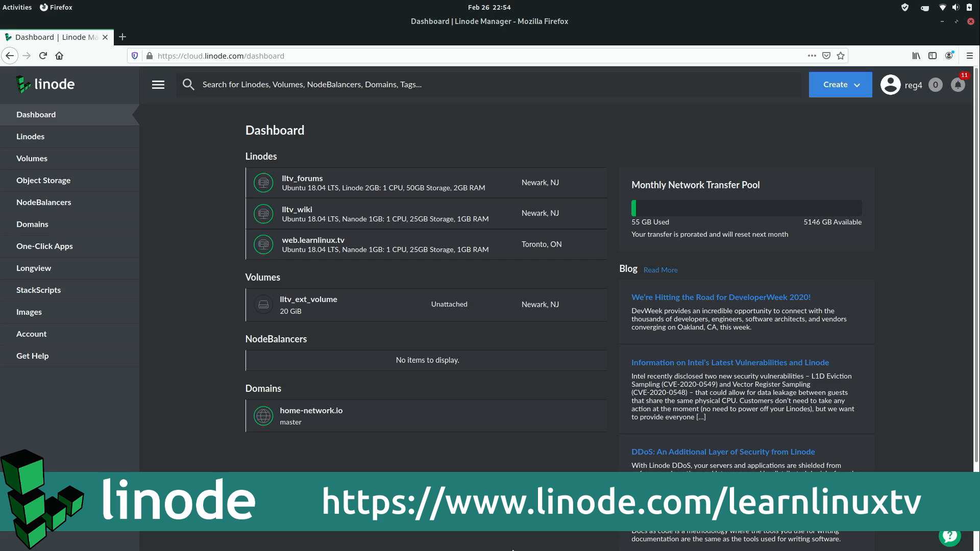
{"action": "mouse_move", "coordinate": [834, 91]}
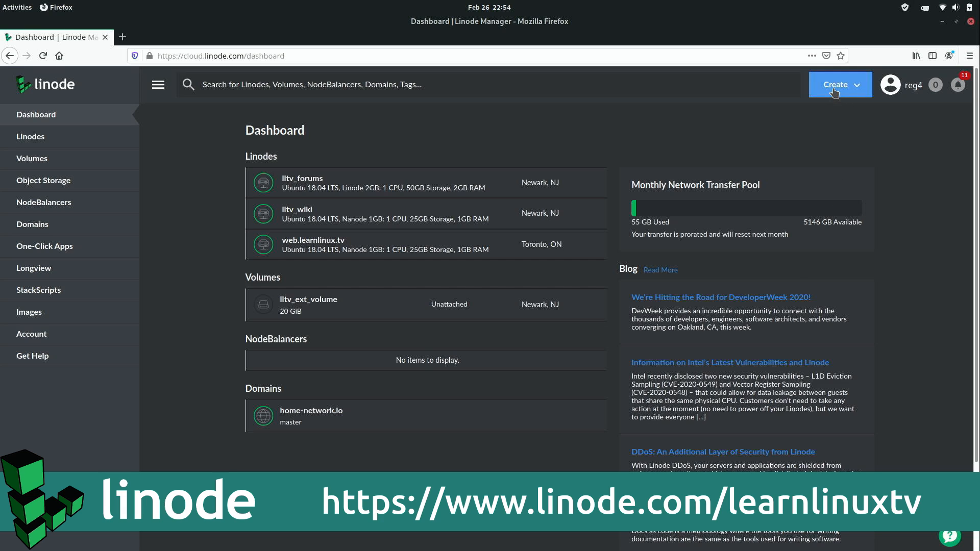
Step: Start a new Linode from the Create menu to reach the Create a Linode form
{"action": "left_click", "coordinate": [835, 85]}
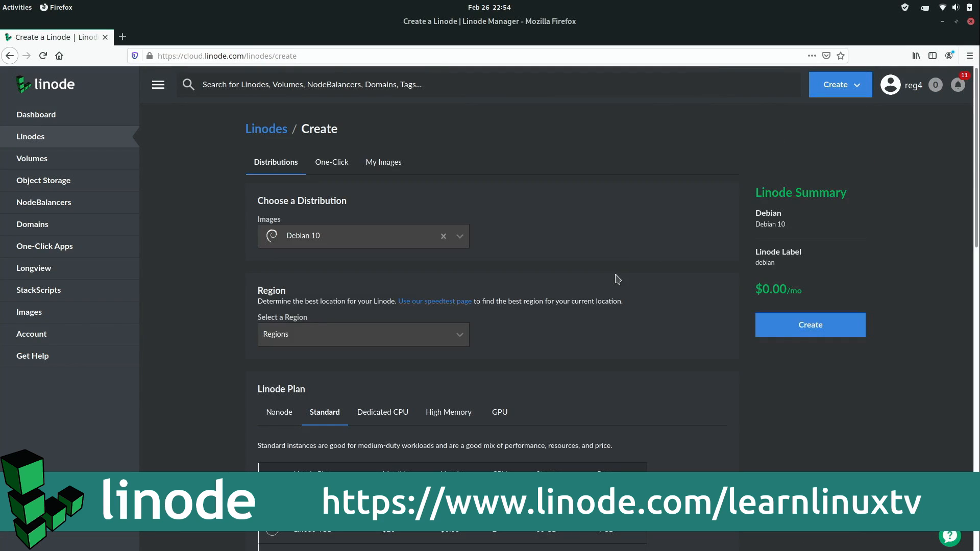
{"action": "mouse_move", "coordinate": [483, 248]}
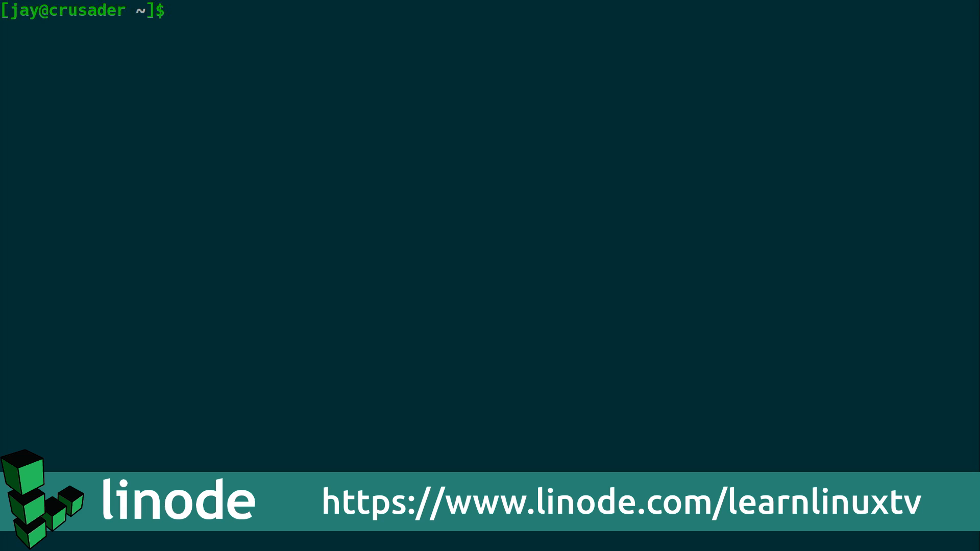
Step: Type 'ssh root' in the terminal to begin an SSH connection as root
{"action": "type", "text": "ssh root"}
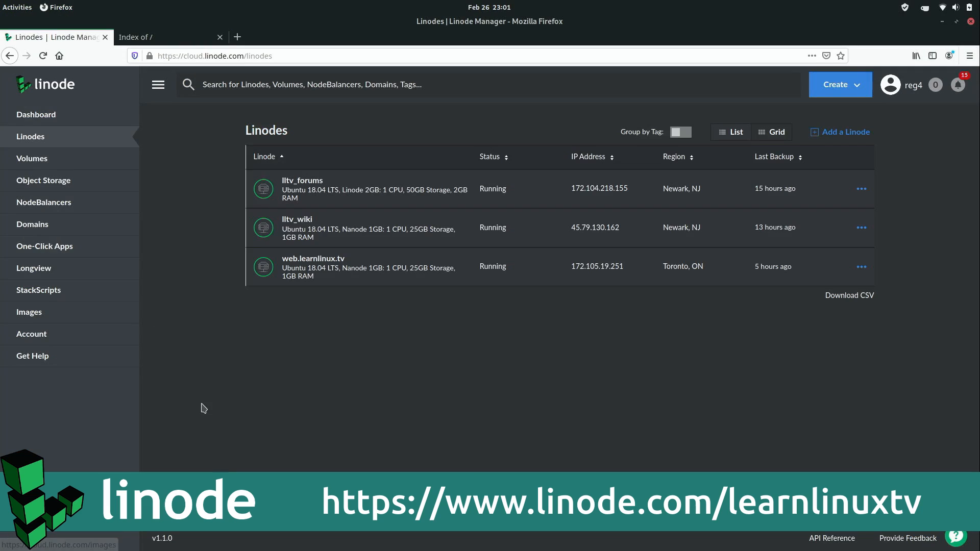
Step: Fill in the WordPress one-click app options and log in to the WordPress site
{"action": "left_click", "coordinate": [44, 246]}
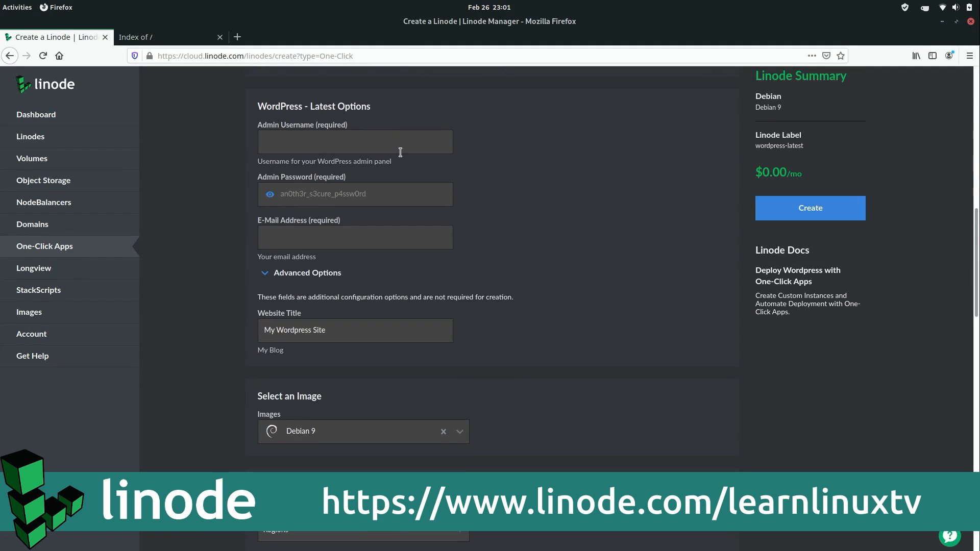
{"action": "type", "text": "vel"}
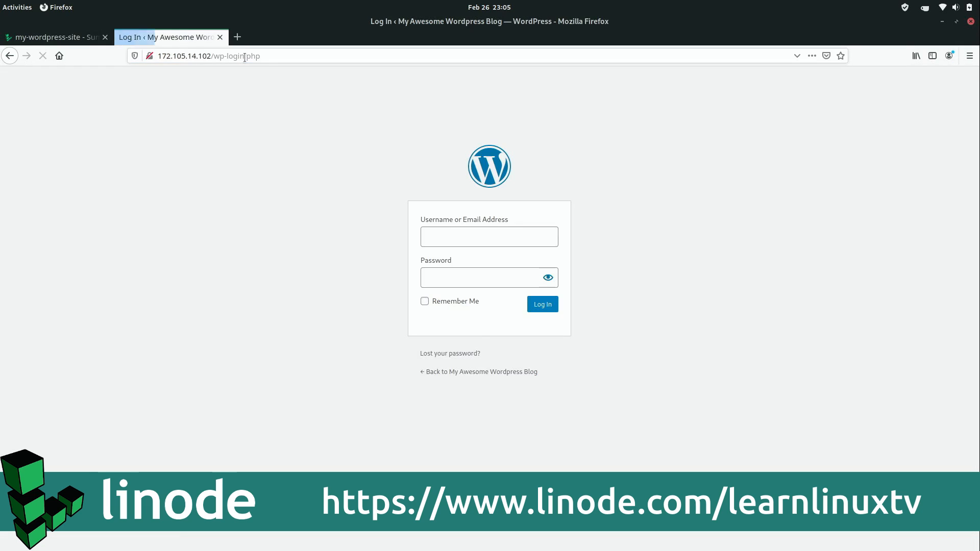
{"action": "left_click", "coordinate": [542, 304]}
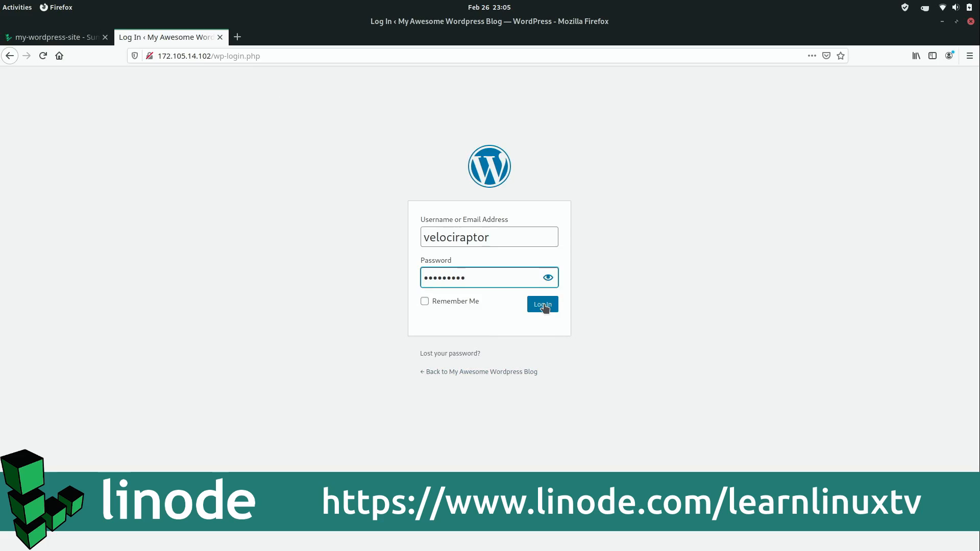